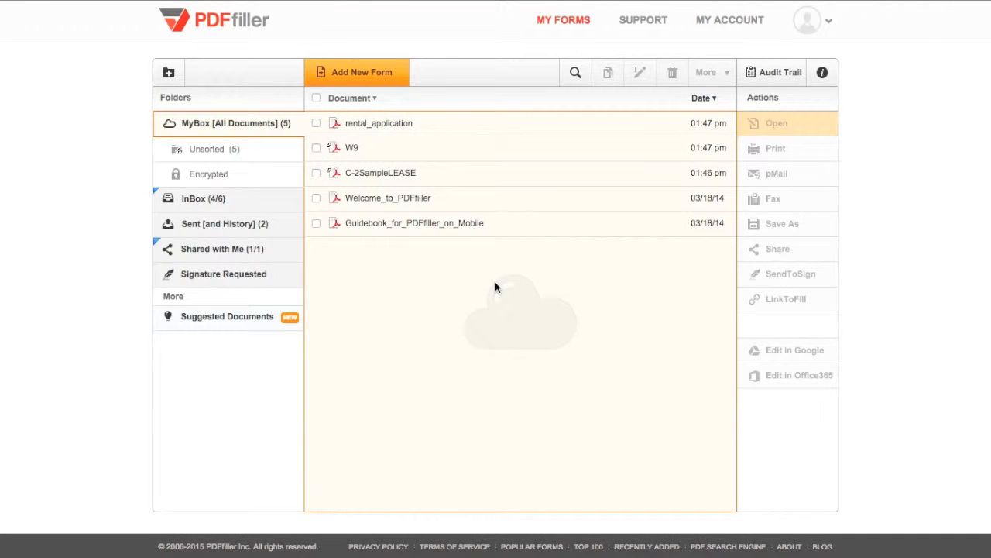
Step: Show the LinkToFill inbox folder where the received W9 document is listed
{"action": "left_click", "coordinate": [202, 198]}
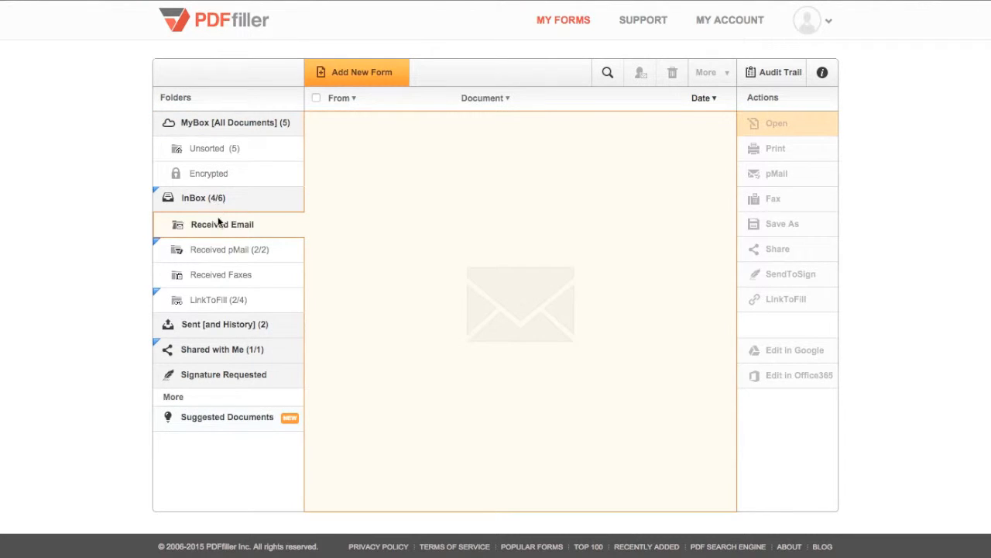
{"action": "left_click", "coordinate": [218, 299]}
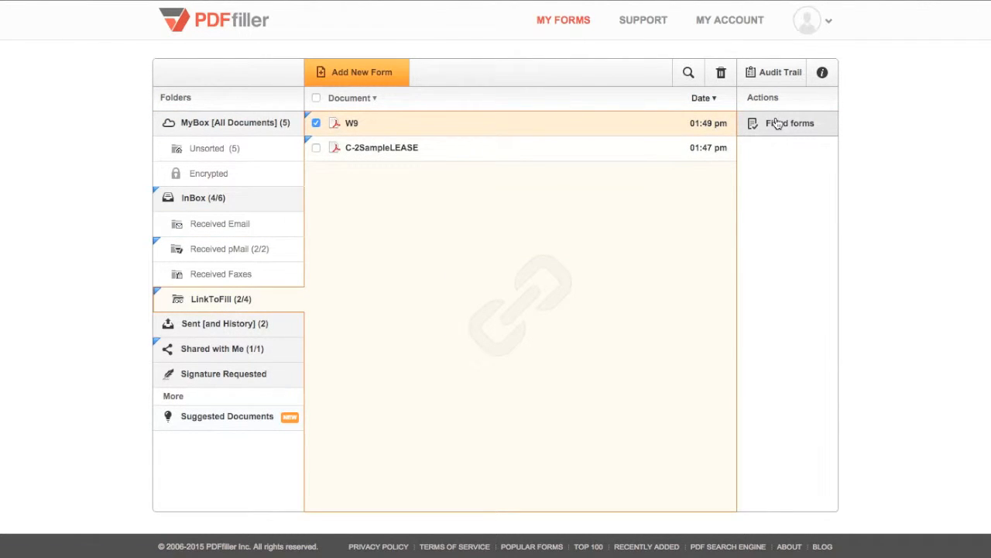
Step: List the filled copies of W9.pdf and download John Doe's submission 1059
{"action": "left_click", "coordinate": [790, 124]}
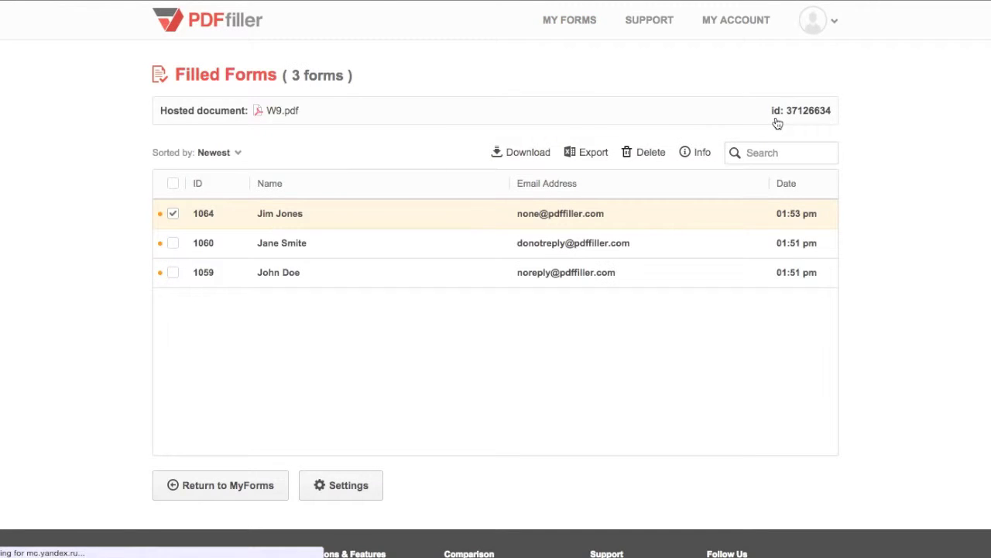
{"action": "mouse_move", "coordinate": [300, 278]}
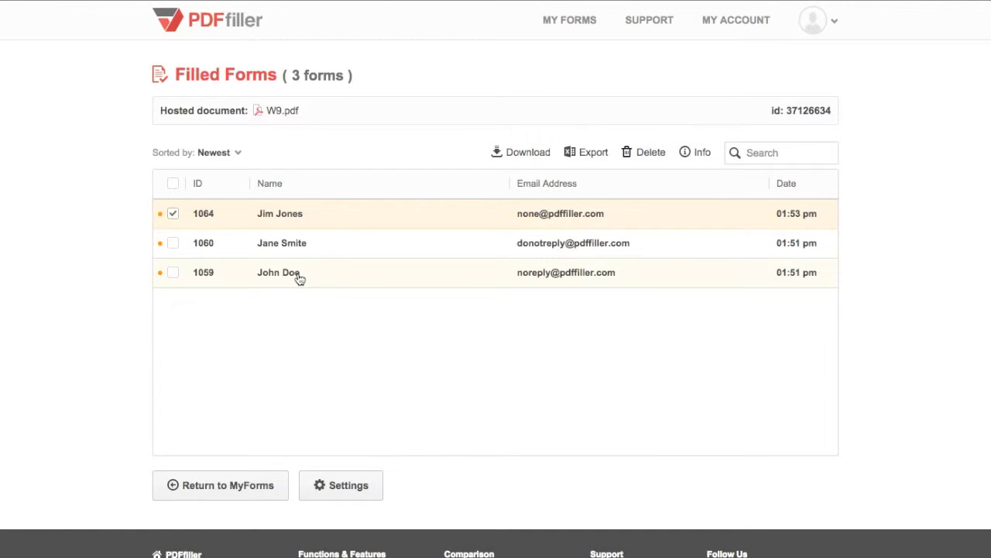
{"action": "left_click", "coordinate": [172, 272]}
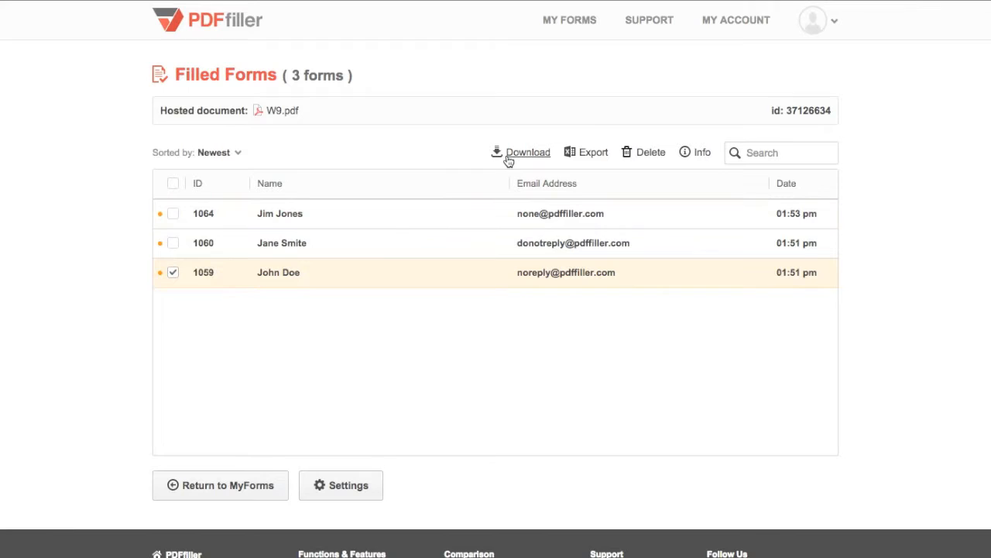
{"action": "left_click", "coordinate": [526, 152]}
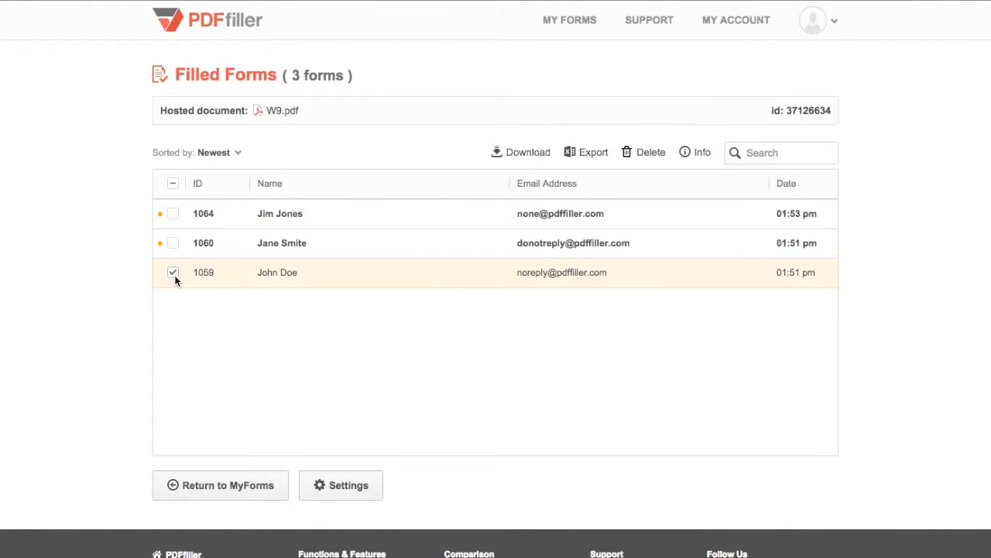
Step: Export all W9 submissions to LinkToFill_Forms.csv and delete submission 1064
{"action": "left_click", "coordinate": [173, 183]}
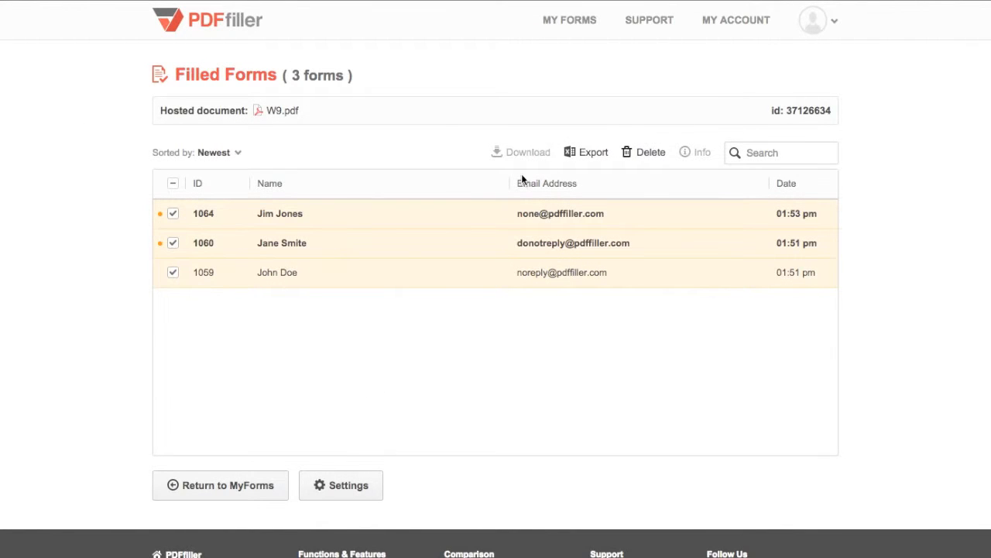
{"action": "left_click", "coordinate": [592, 152]}
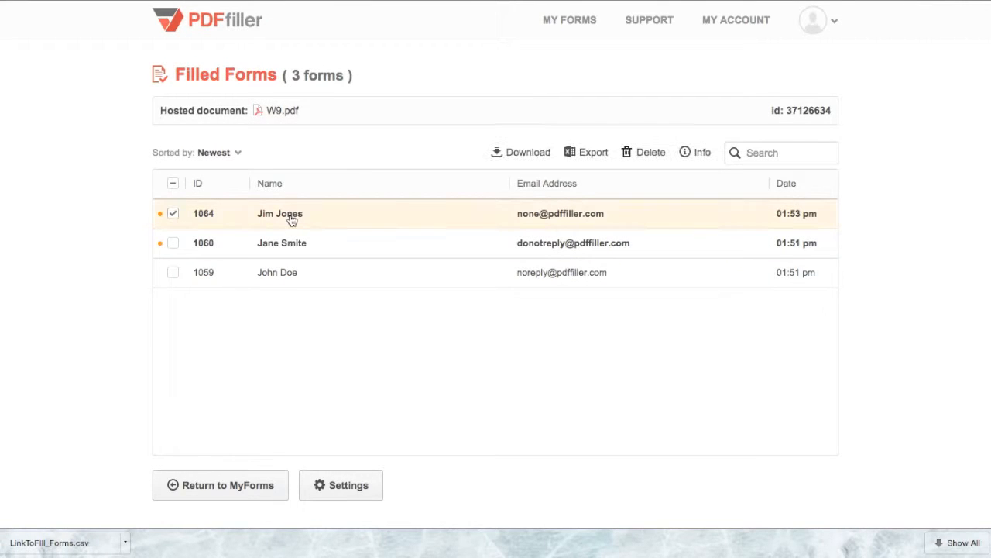
{"action": "left_click", "coordinate": [650, 152]}
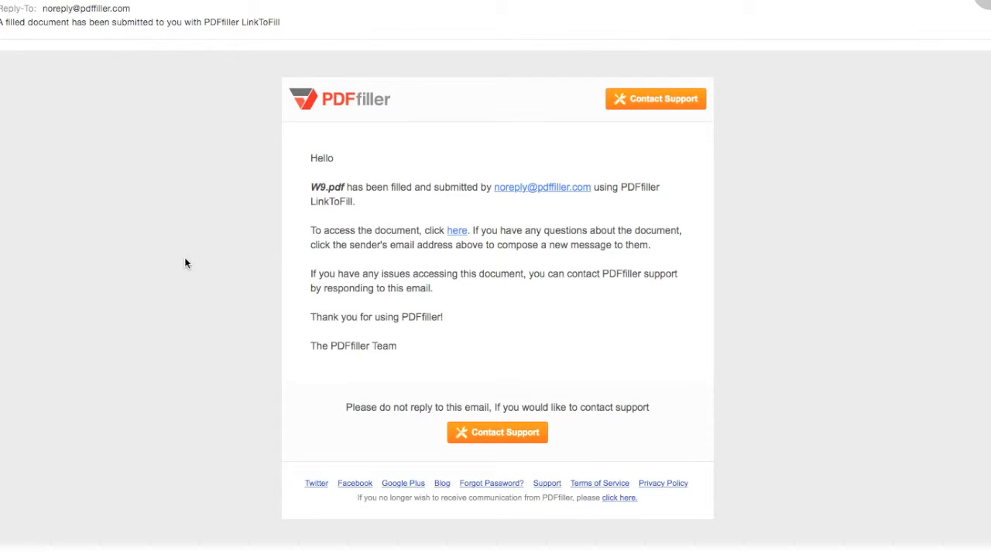
{"action": "mouse_move", "coordinate": [457, 236]}
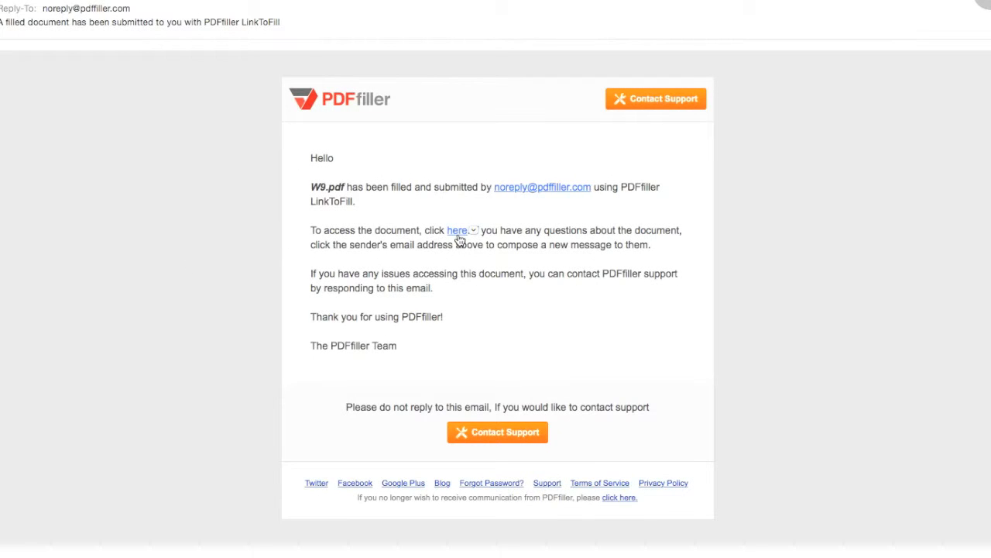
Step: Follow the email's 'here' link to the Filled Forms list showing submission 1073, then reach LinkToFill settings
{"action": "left_click", "coordinate": [457, 230]}
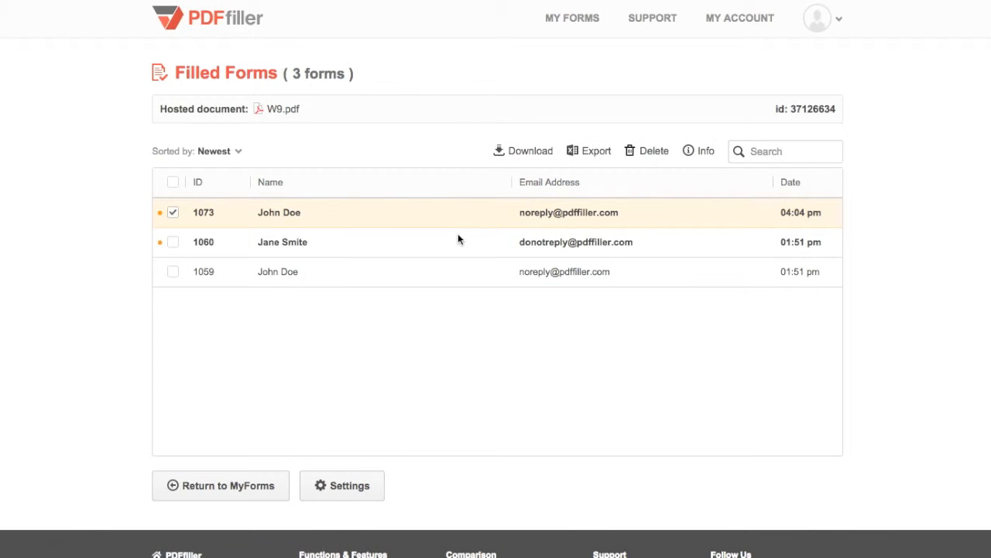
{"action": "left_click", "coordinate": [341, 485]}
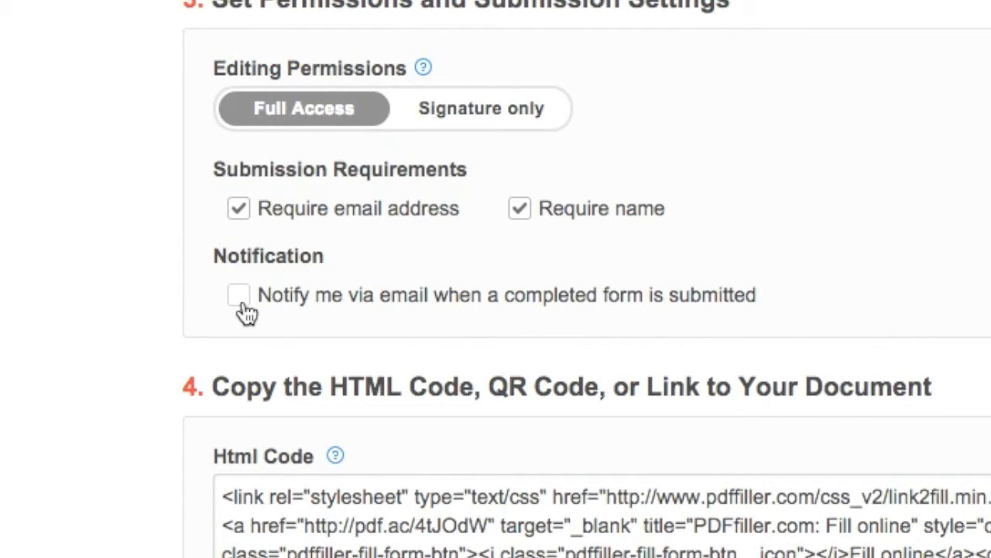
Step: Enable 'Notify me via email when a completed form is submitted'
{"action": "left_click", "coordinate": [238, 294]}
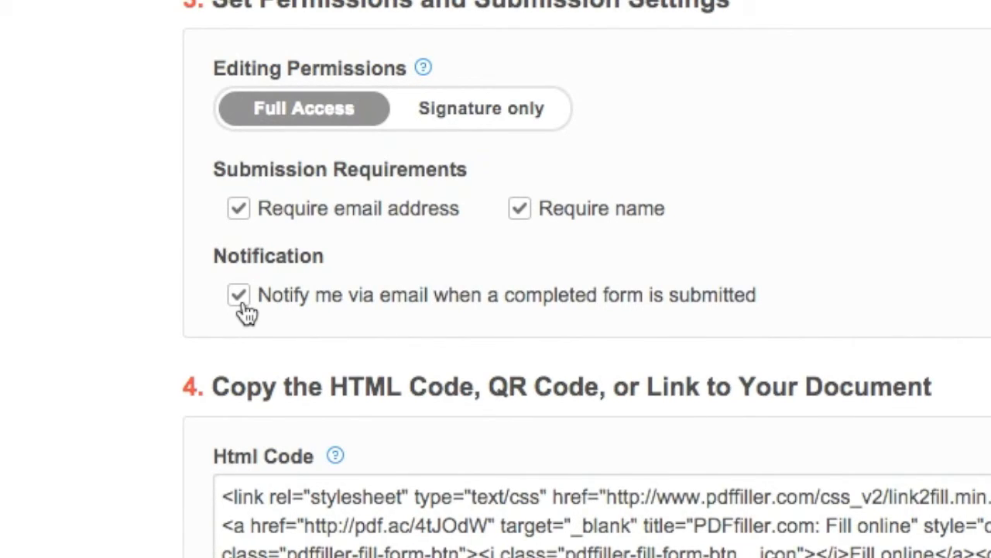